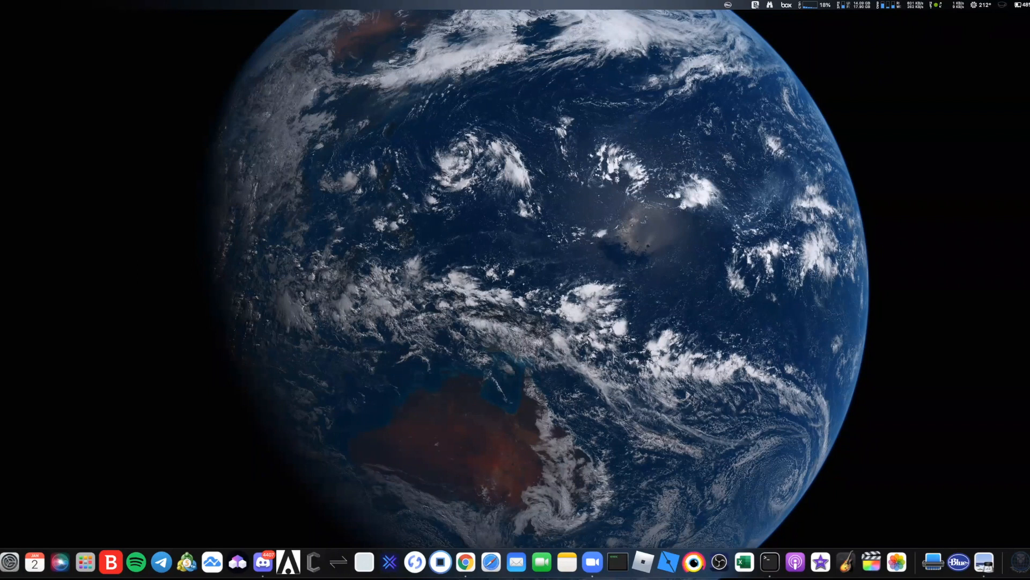
Show the package contents of the Logitech G HUB Installer app in Downloads.
click(465, 561)
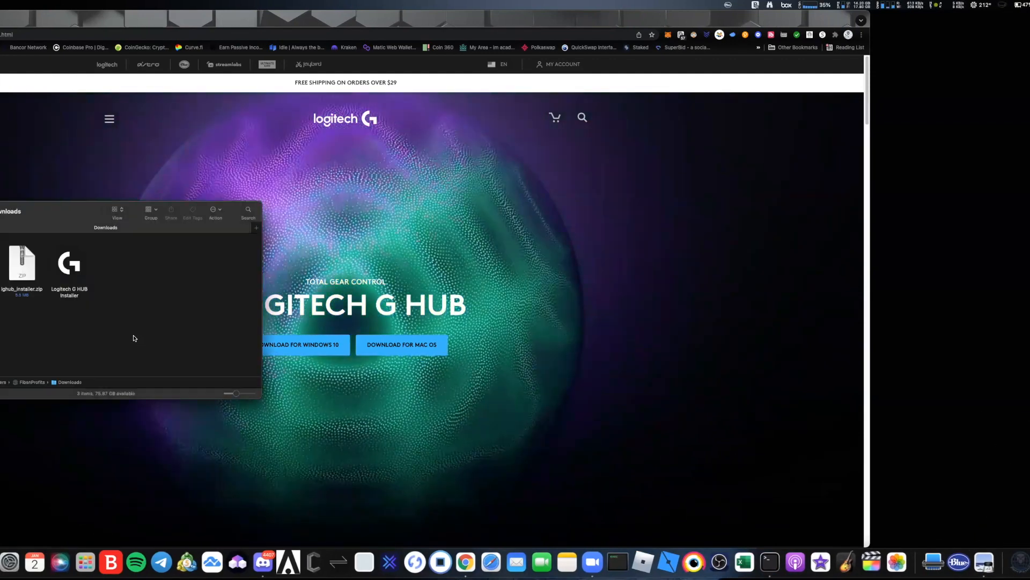
right_click(68, 262)
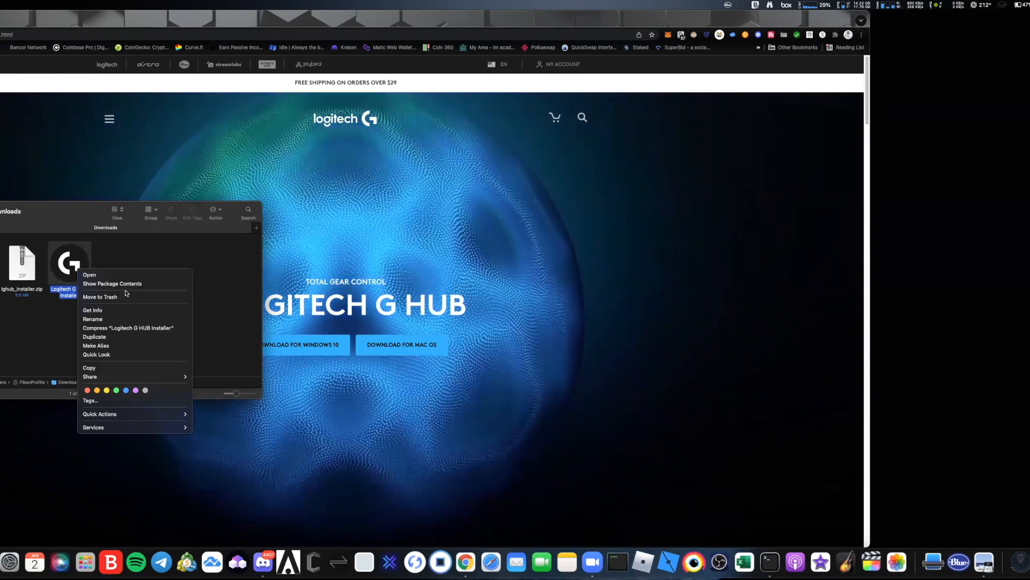
click(89, 275)
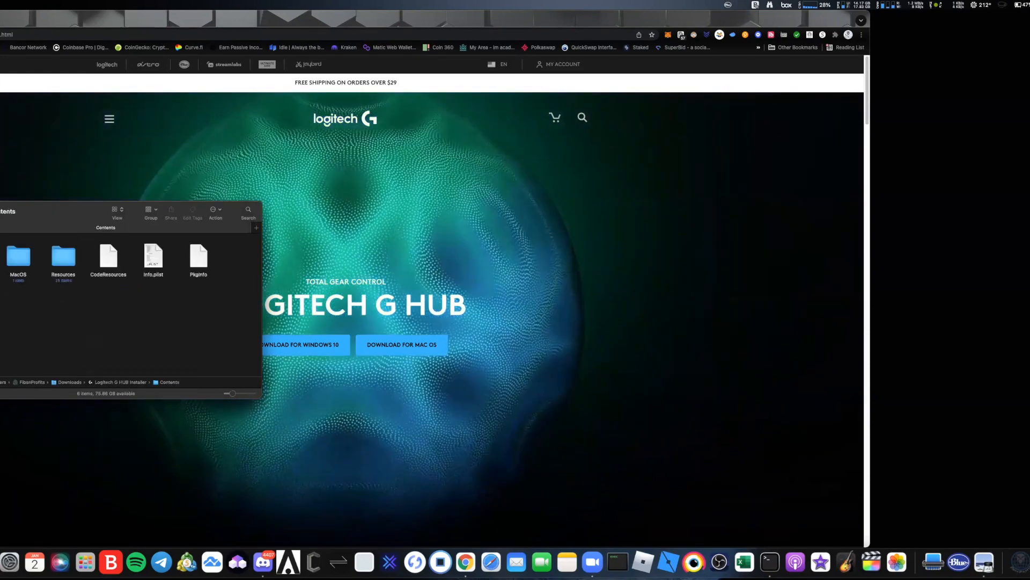
Enter the MacOS folder inside the installer package to reach lghub_installer.
double_click(19, 257)
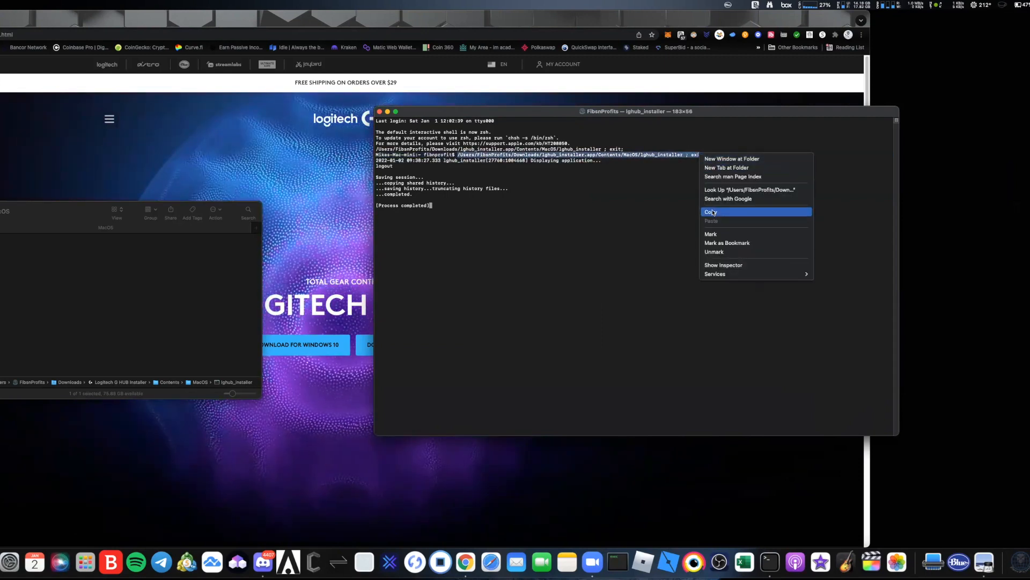
Copy the lghub_installer executable's full path for relaunching it in Terminal.
click(711, 212)
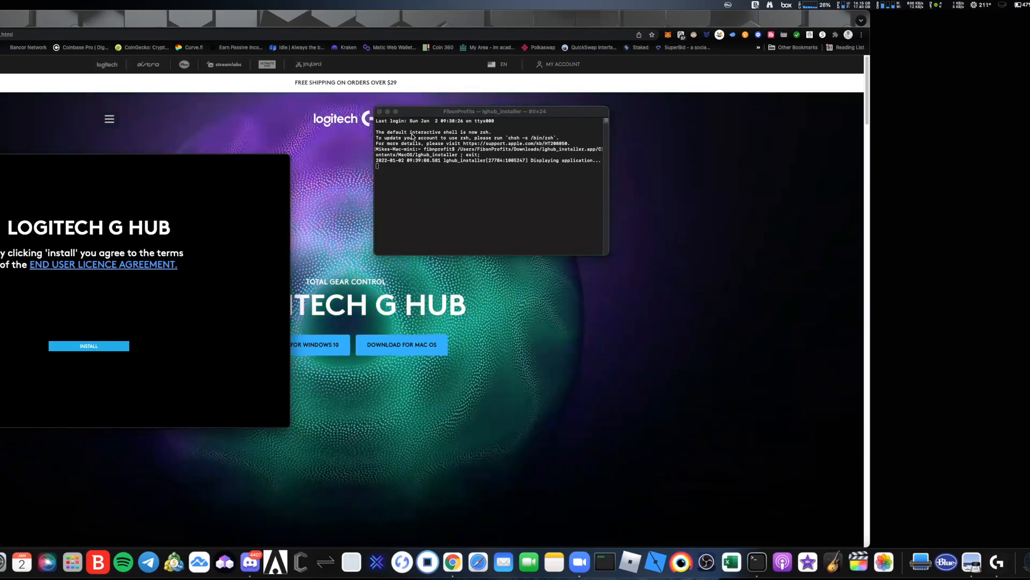
Close the Terminal window and terminate the running lghub_installer process.
click(378, 110)
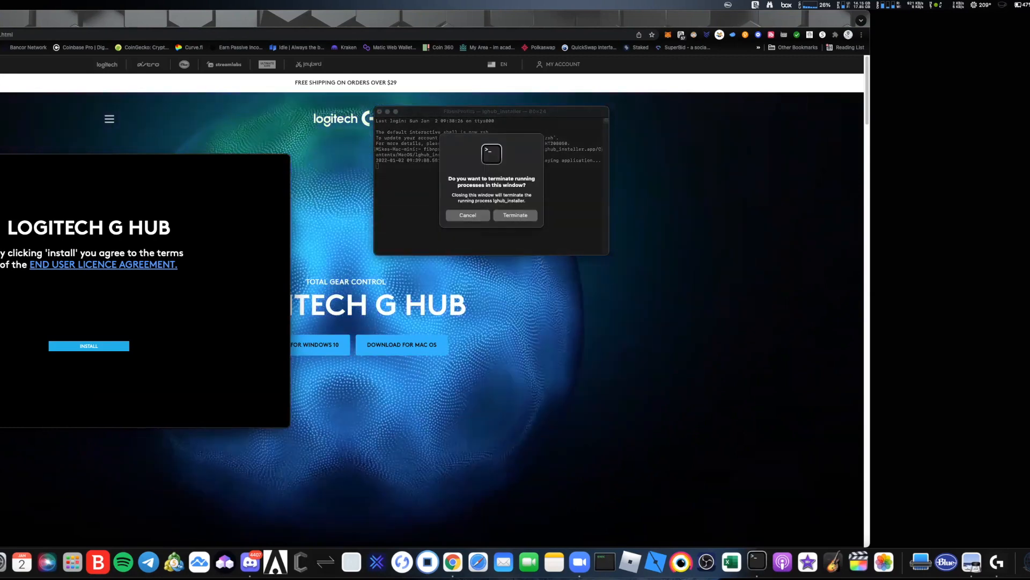
click(516, 214)
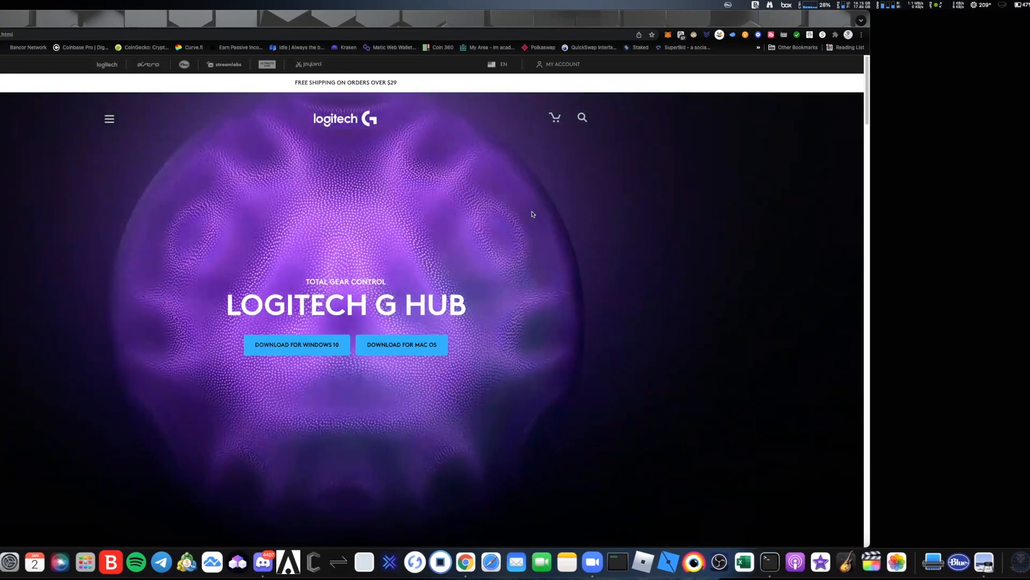